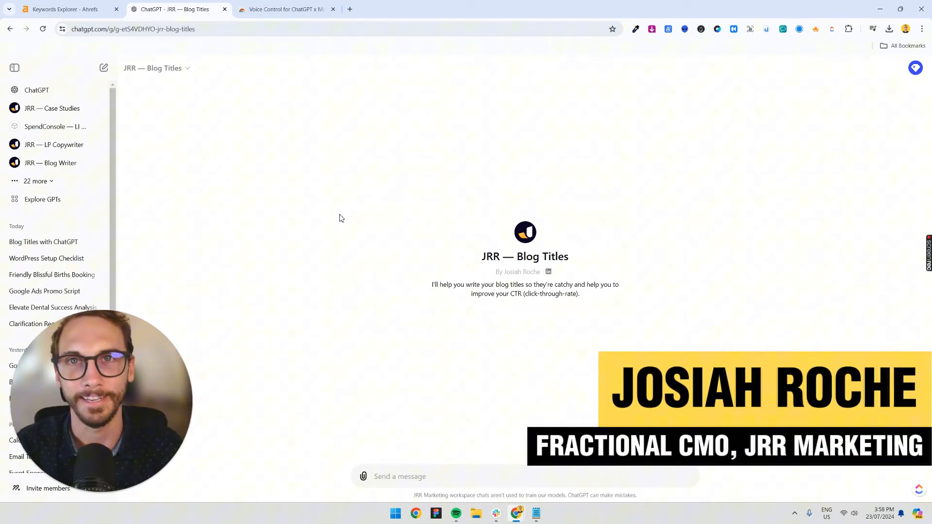
Step: View the Ahrefs keyword overview for 'how to write blog titles' (difficulty 36, volume 40)
click(68, 9)
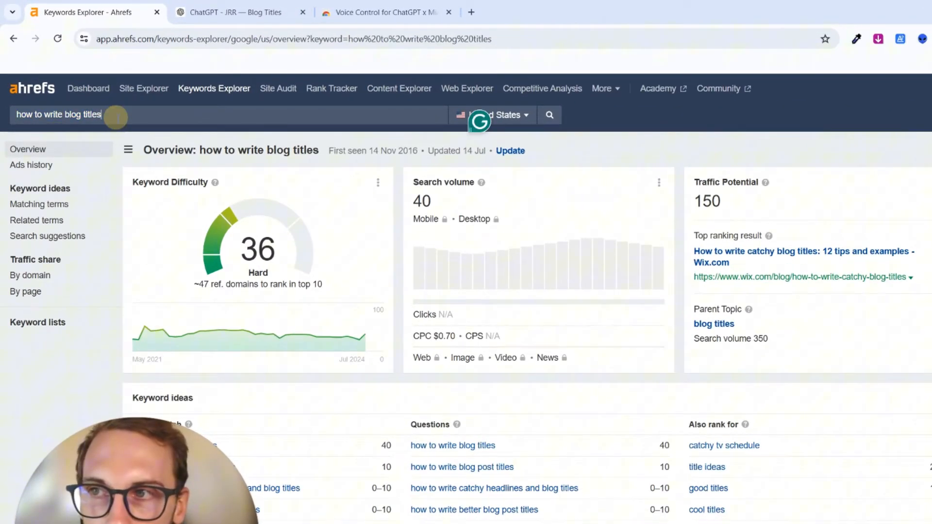
scroll(down, 3)
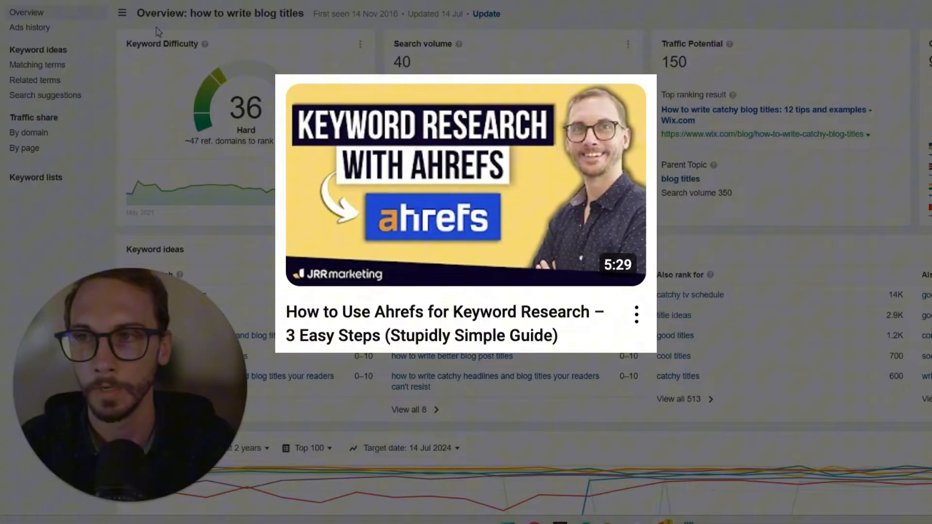
Step: Send the Blog Titles GPT the 'how to write blog titles' keyword after correcting one dictated word
click(178, 9)
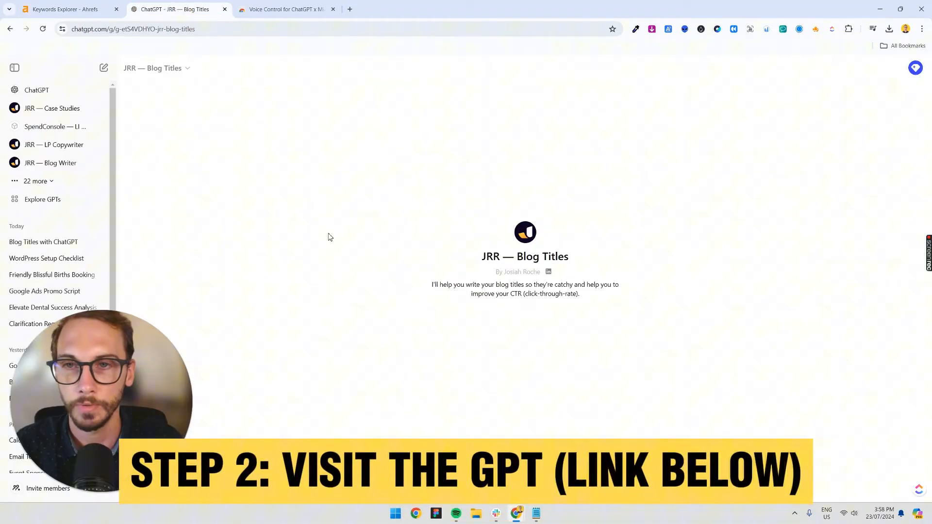
mouse_move(468, 281)
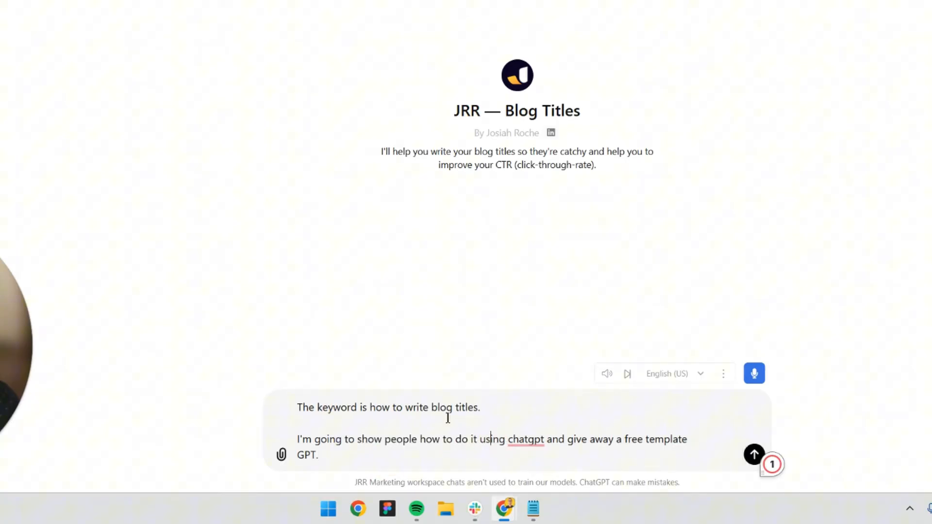
double_click(455, 407)
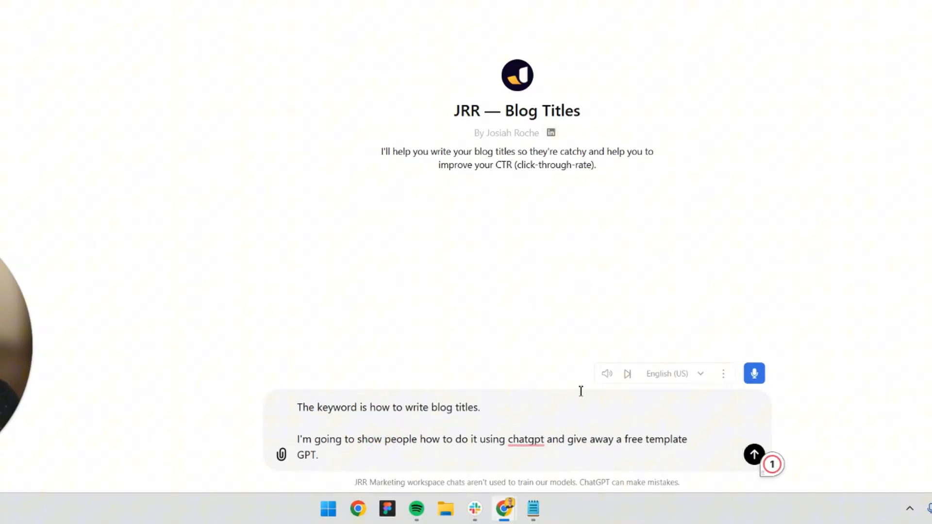
click(753, 454)
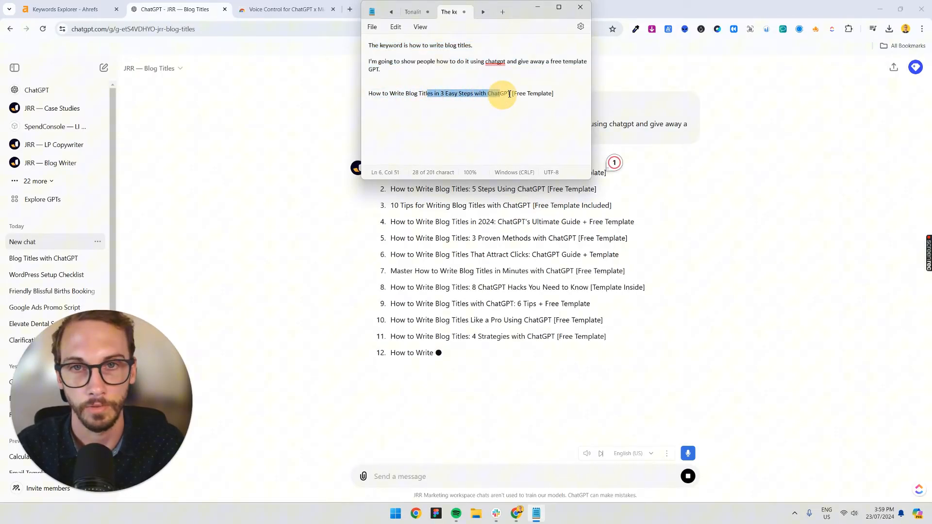
Step: Close Notepad, check the Voice Control extension page, then return to the finished 21-title list
click(579, 6)
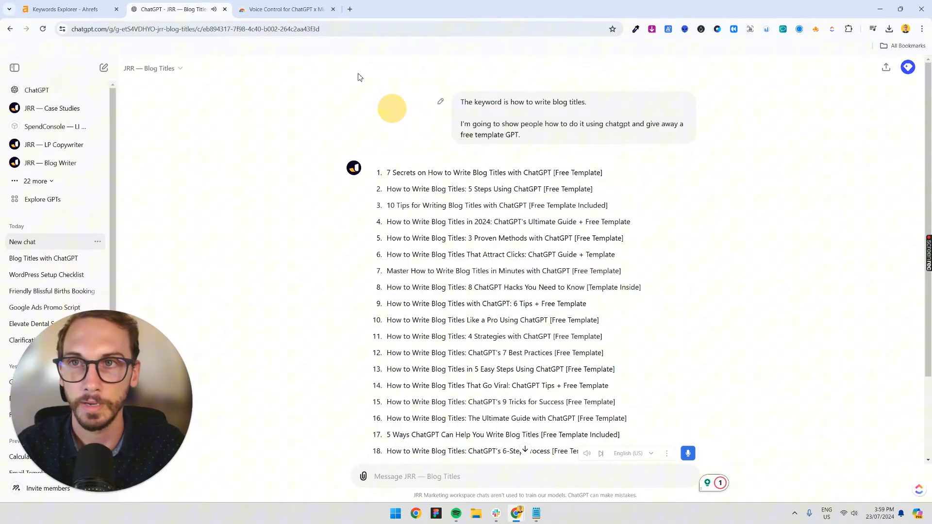
click(286, 9)
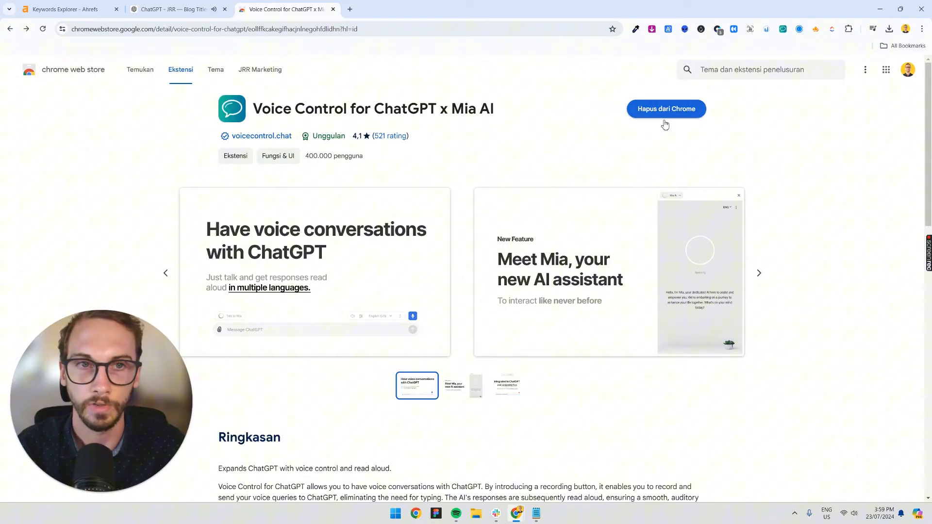
mouse_move(548, 146)
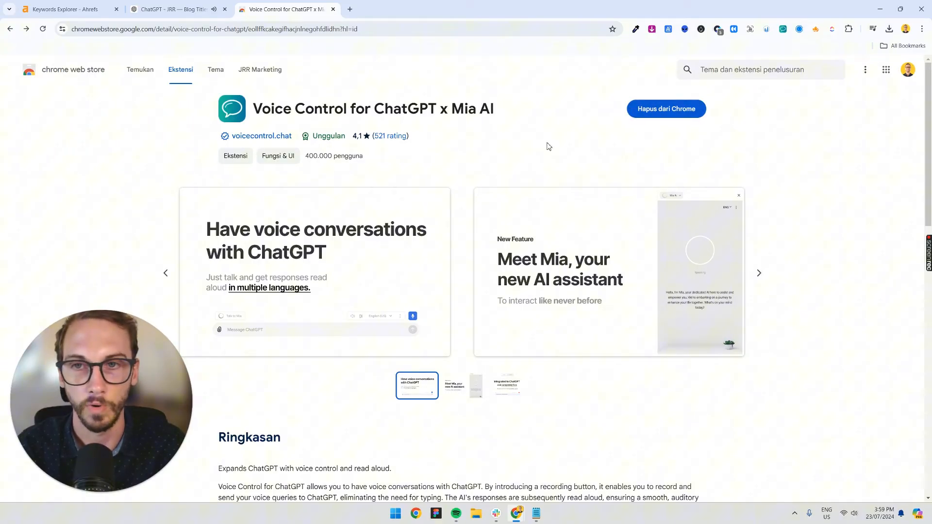
click(173, 8)
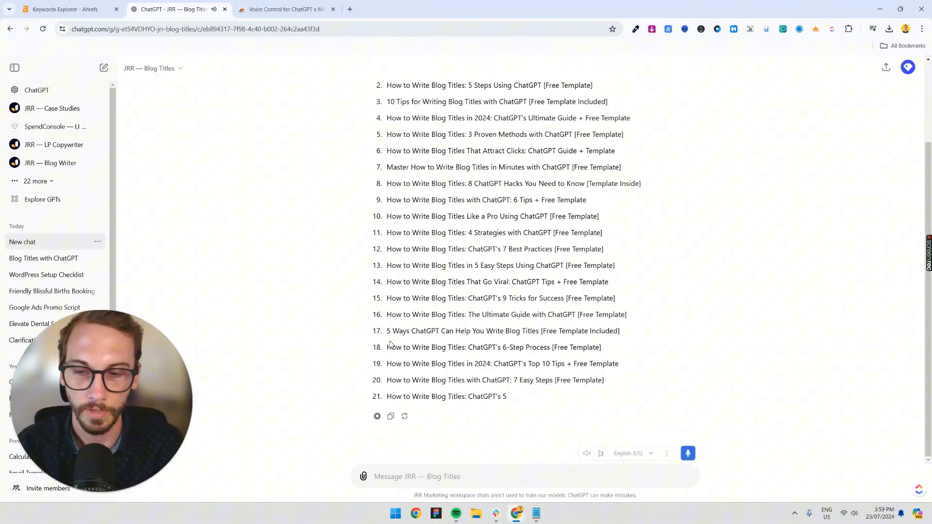
click(687, 453)
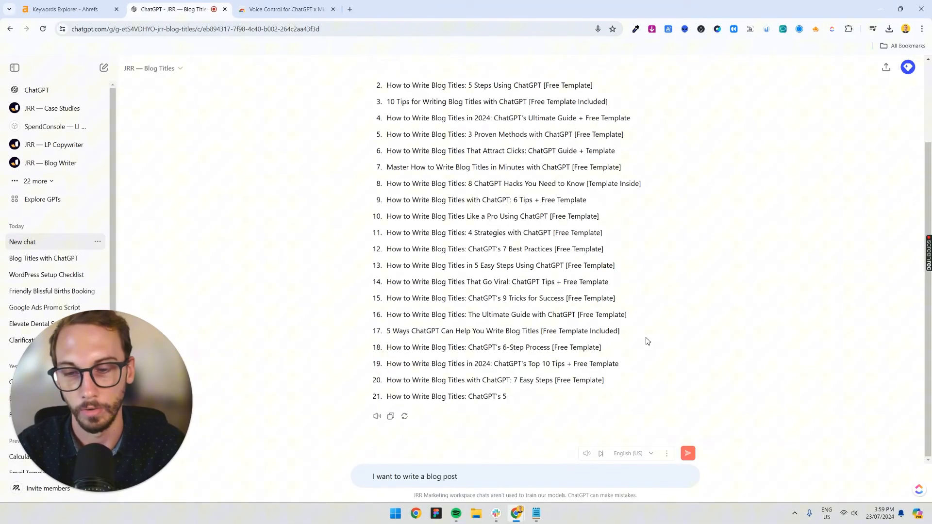
text(on X Y and Z and I)
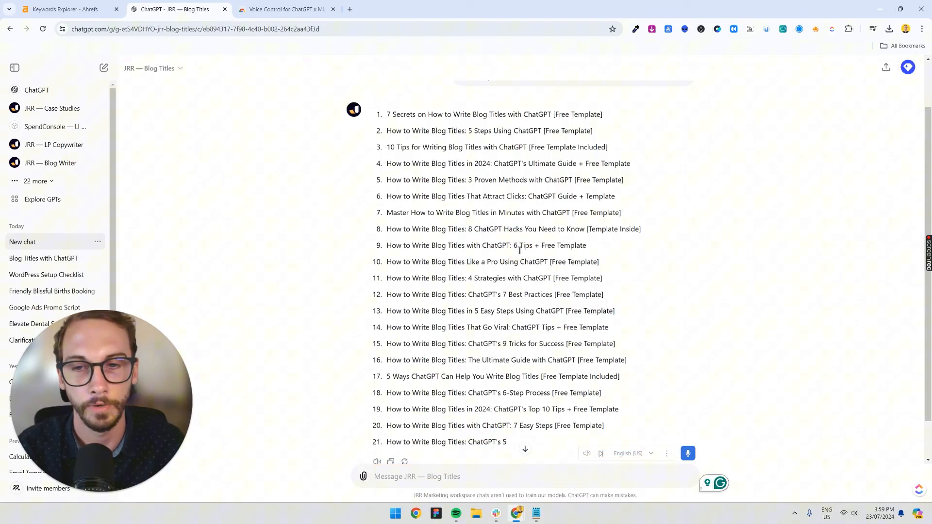
scroll(up, 3)
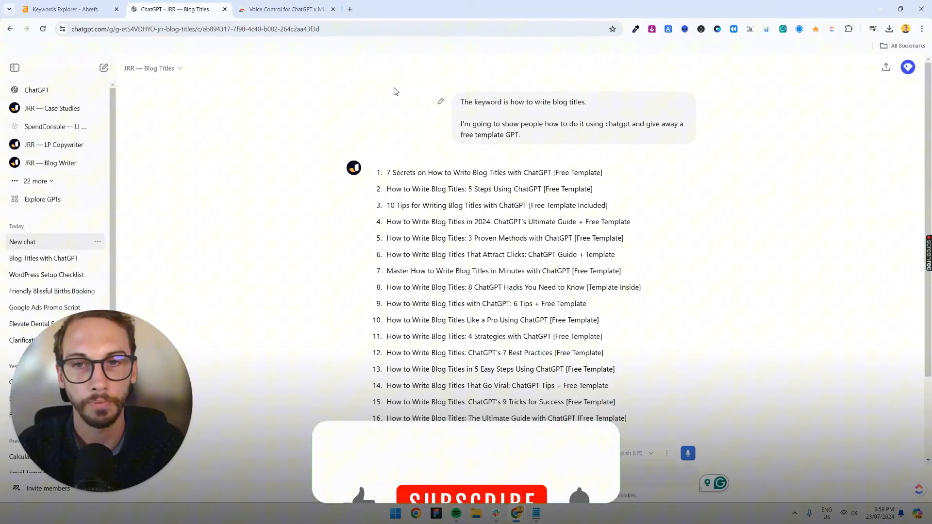